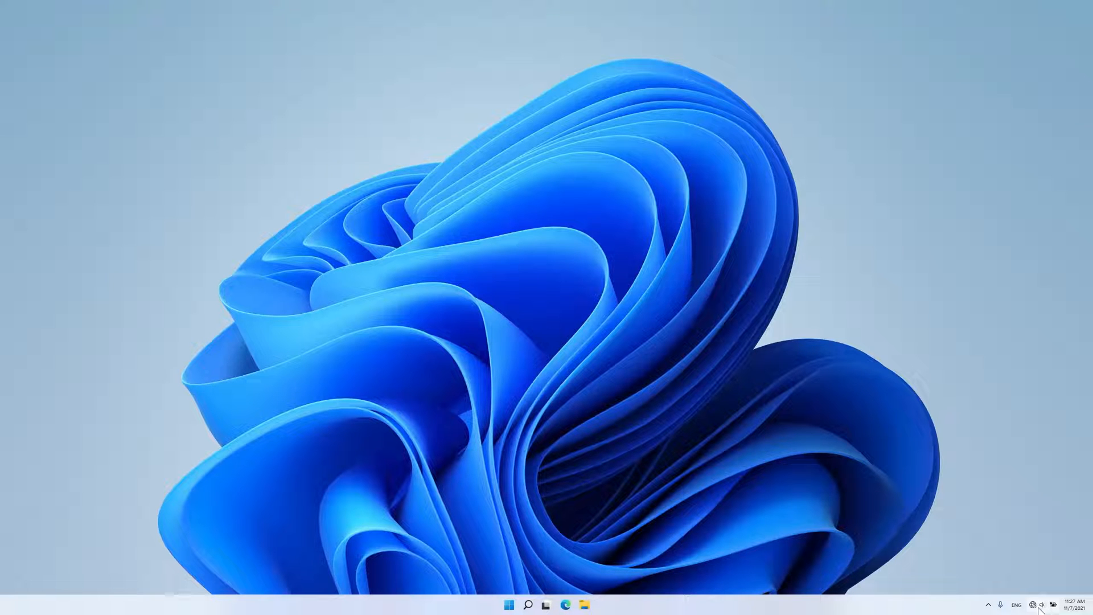
Pause and resume the playing soundtrack from the quick settings media controls.
{"action": "left_click", "coordinate": [1039, 604]}
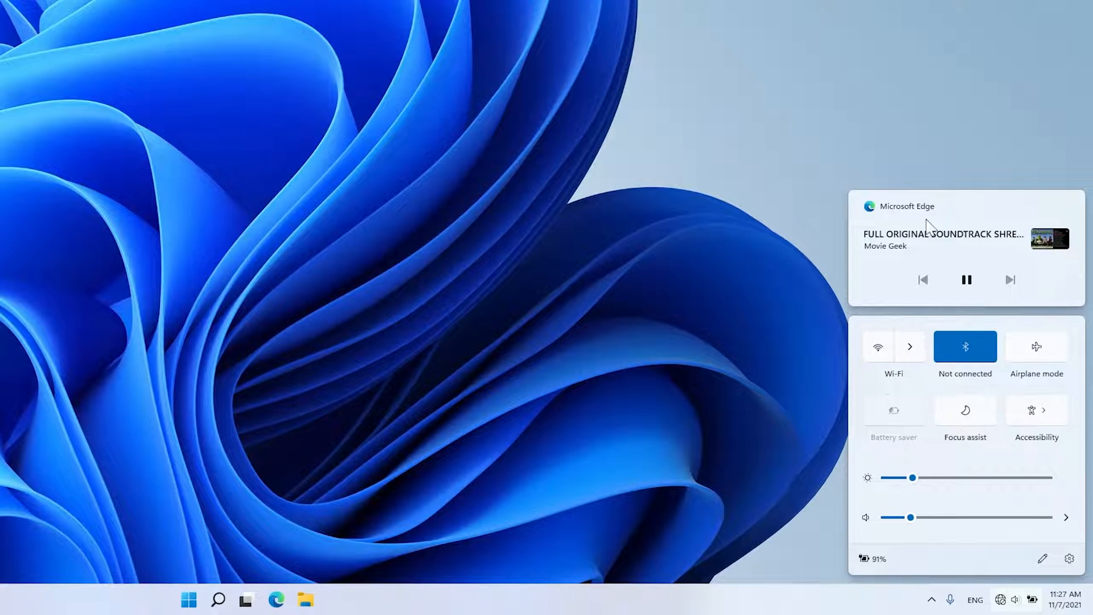
{"action": "left_click", "coordinate": [967, 280]}
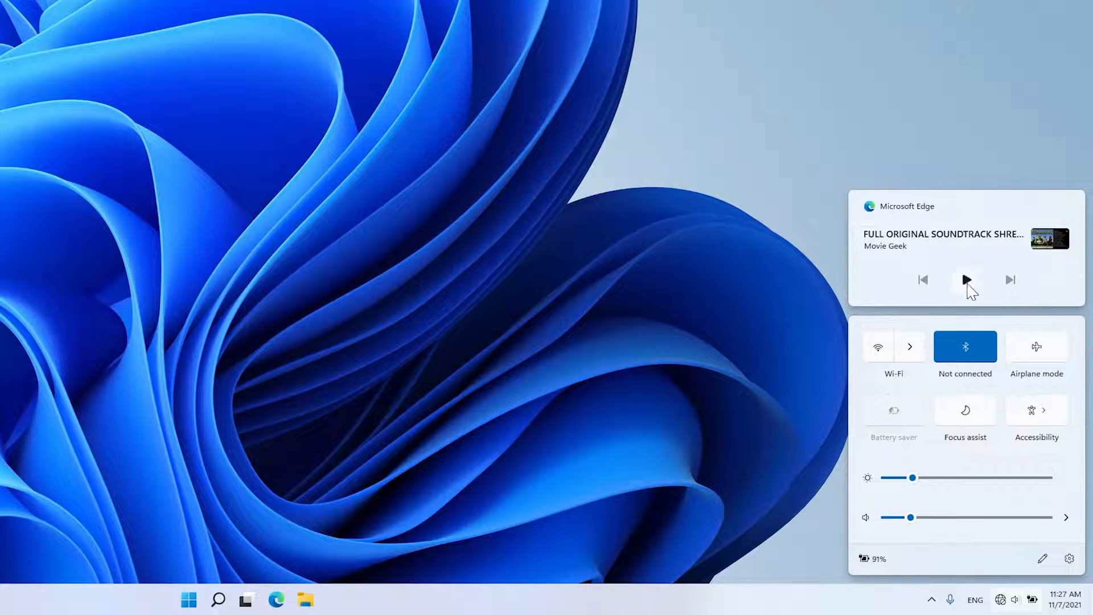
{"action": "left_click", "coordinate": [967, 280]}
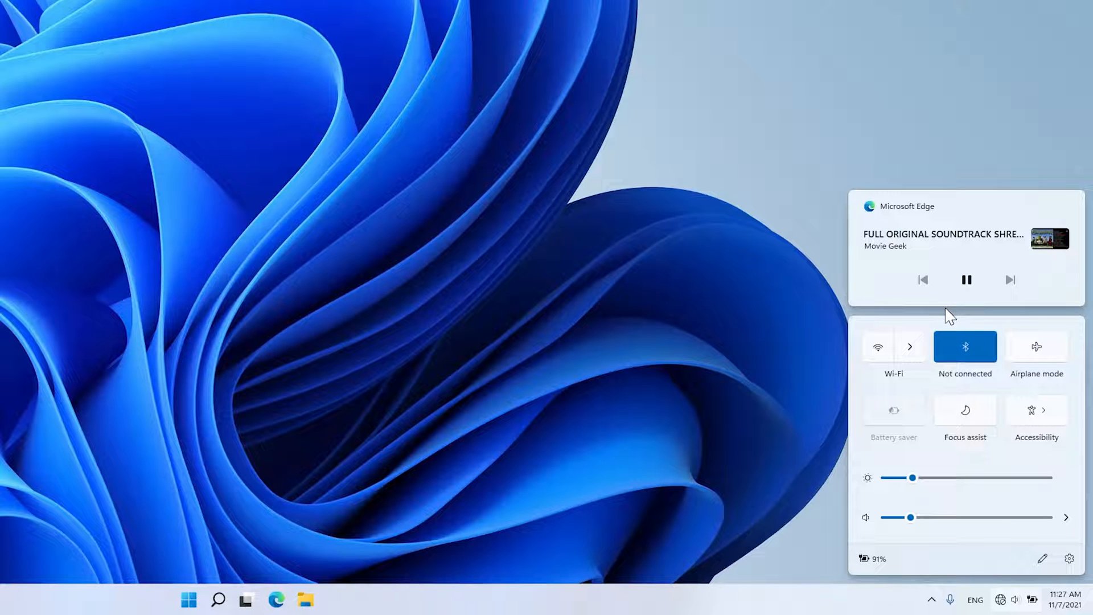
{"action": "mouse_move", "coordinate": [936, 305]}
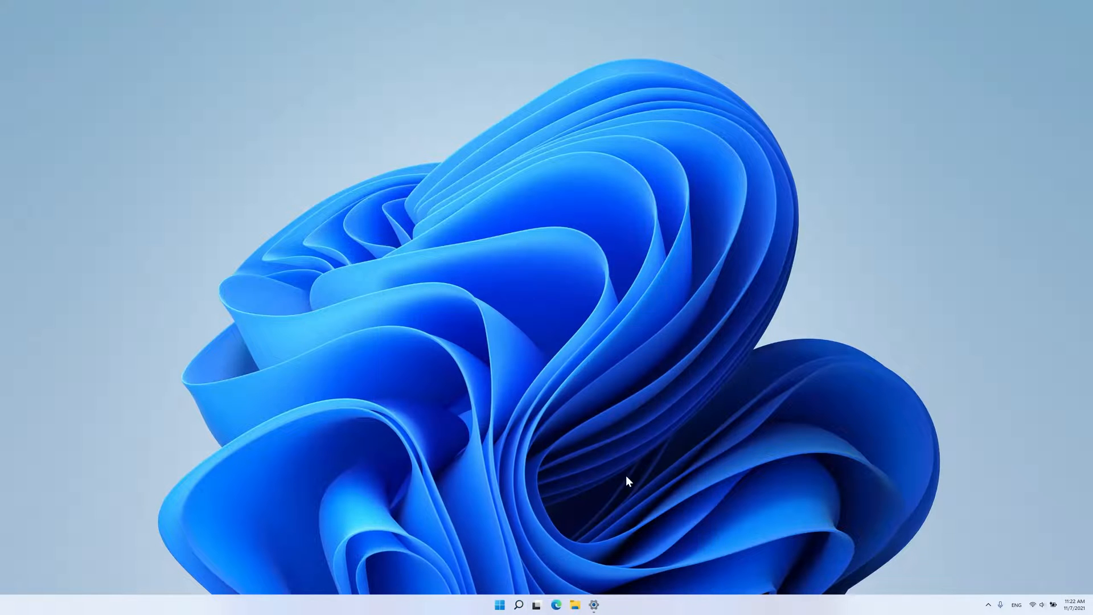
Reach the installed apps list under Settings > Apps > Apps & features.
{"action": "left_click", "coordinate": [593, 605]}
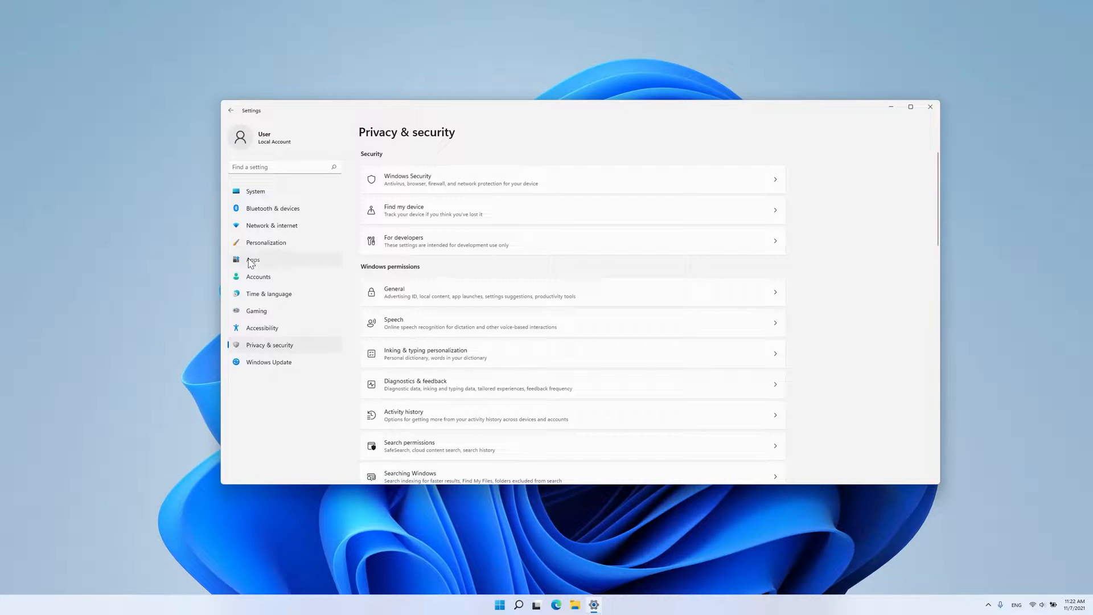
{"action": "left_click", "coordinate": [253, 259]}
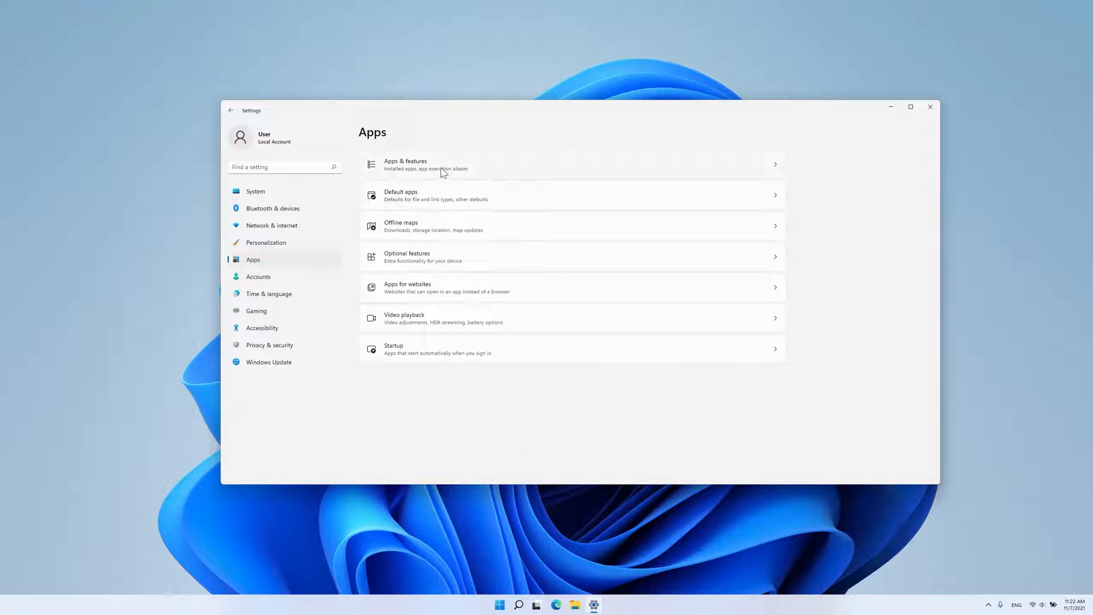
{"action": "left_click", "coordinate": [405, 164]}
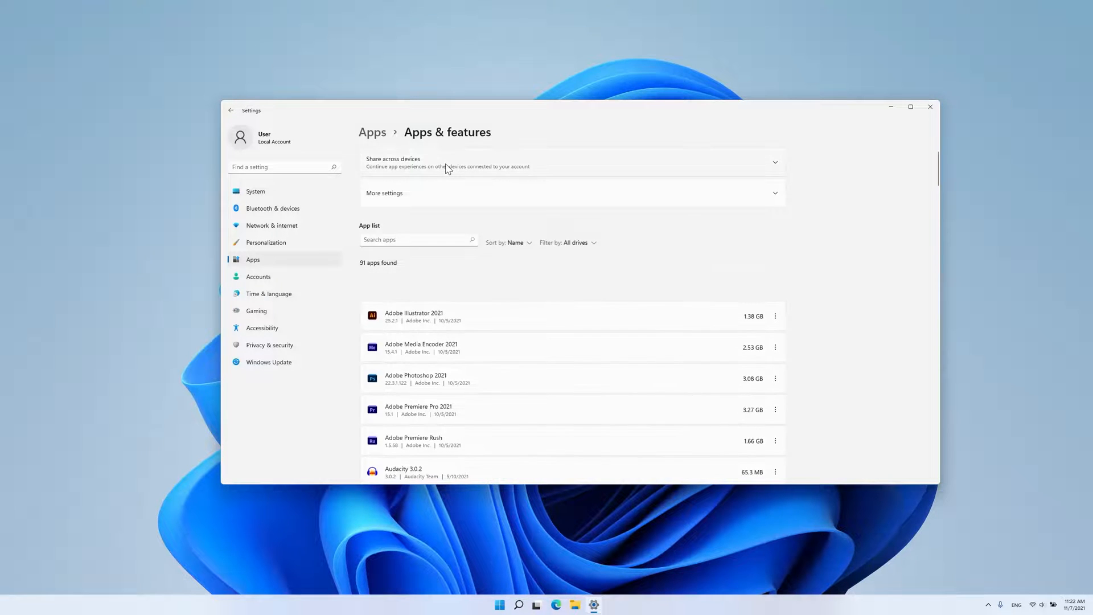
{"action": "scroll", "scroll_direction": "down", "scroll_amount": 3}
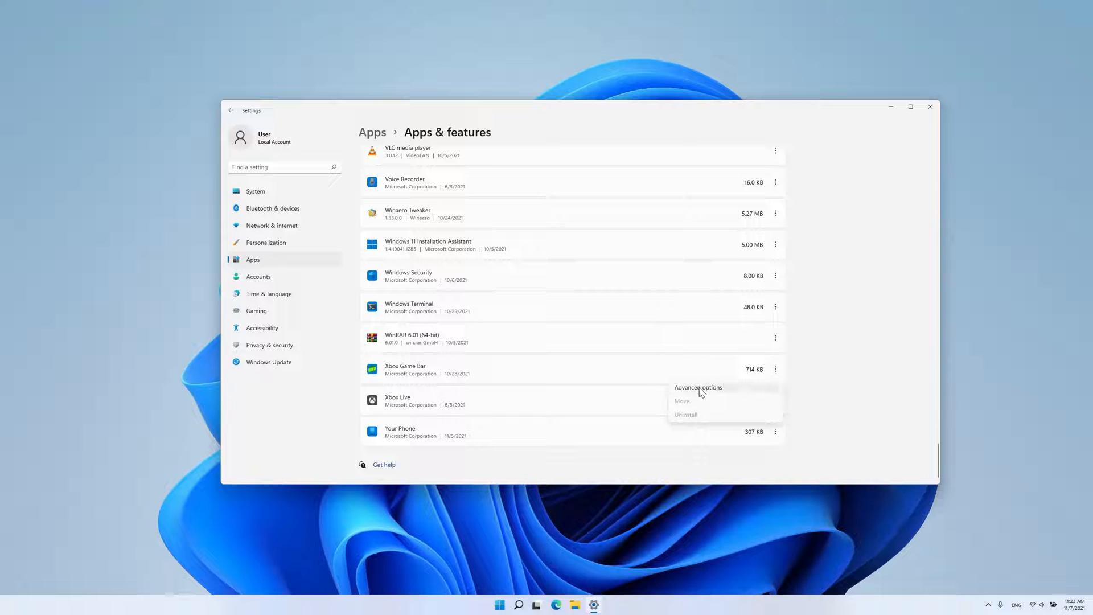
Set Xbox Game Bar's 'Let this app run in background' to Never in its Advanced options.
{"action": "left_click", "coordinate": [698, 388]}
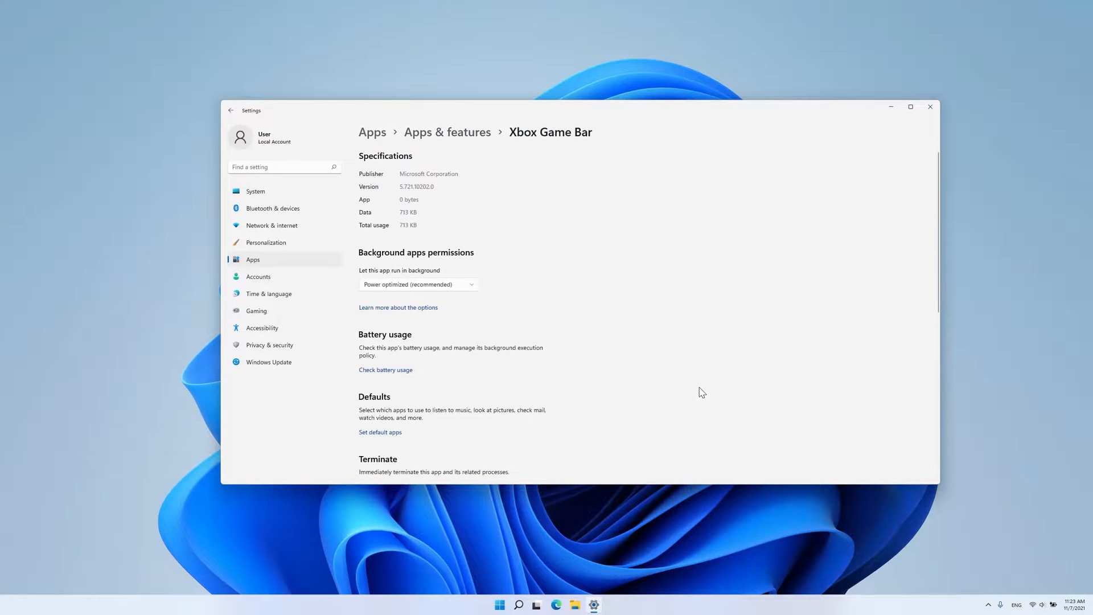
{"action": "left_click", "coordinate": [418, 284]}
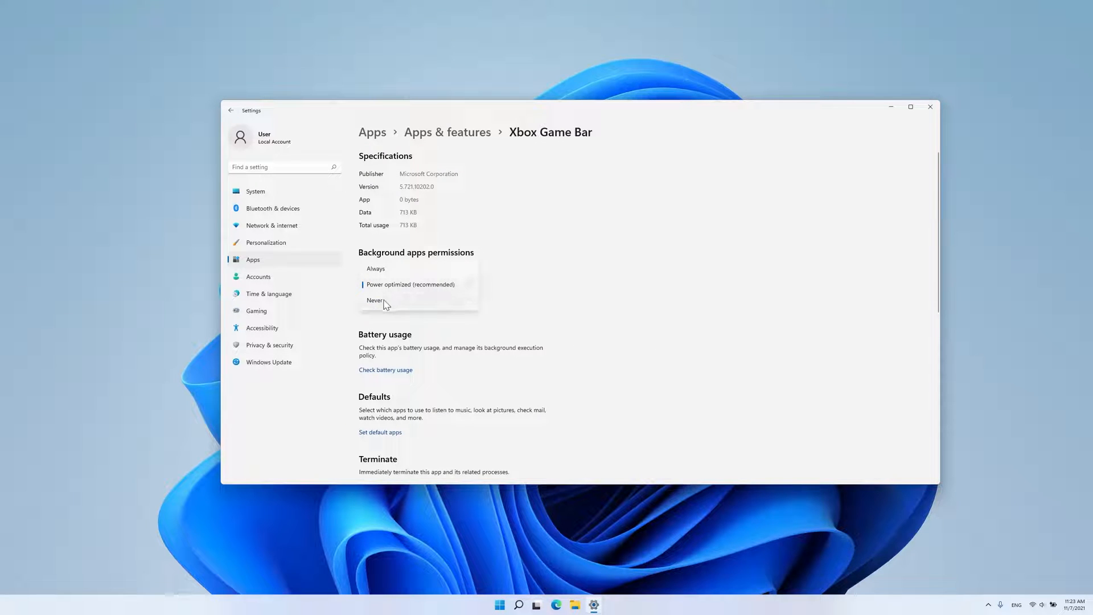
{"action": "left_click", "coordinate": [375, 300]}
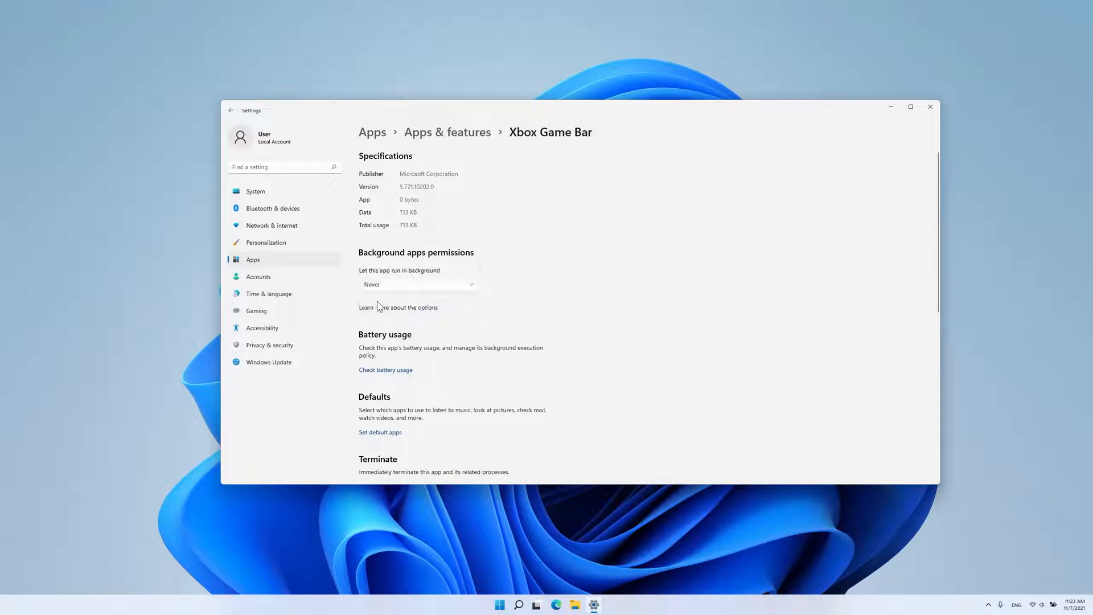
{"action": "left_click", "coordinate": [535, 605]}
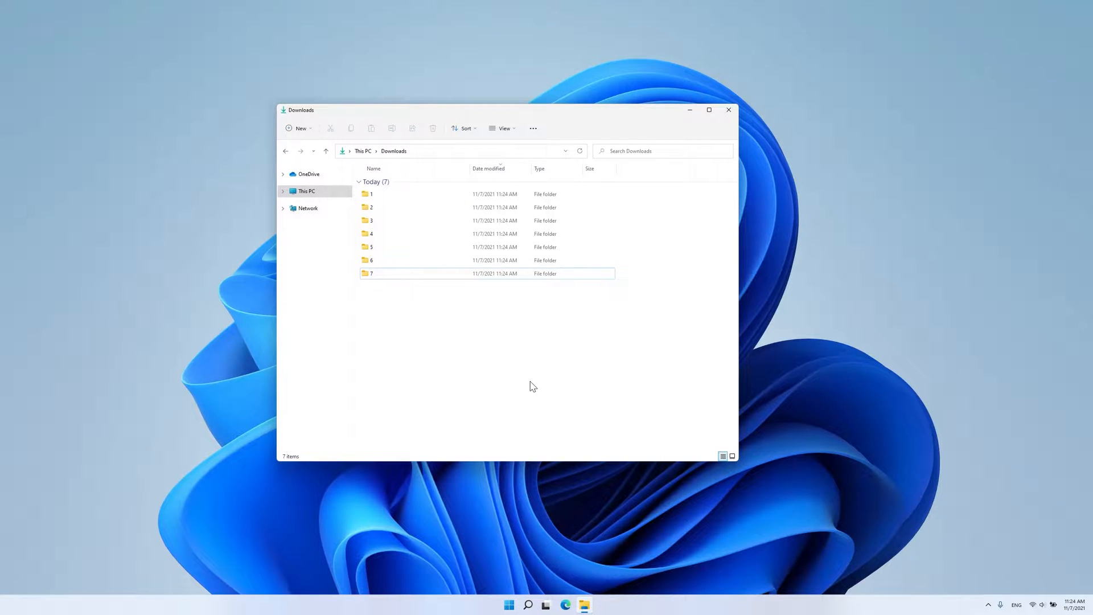
{"action": "mouse_move", "coordinate": [424, 125]}
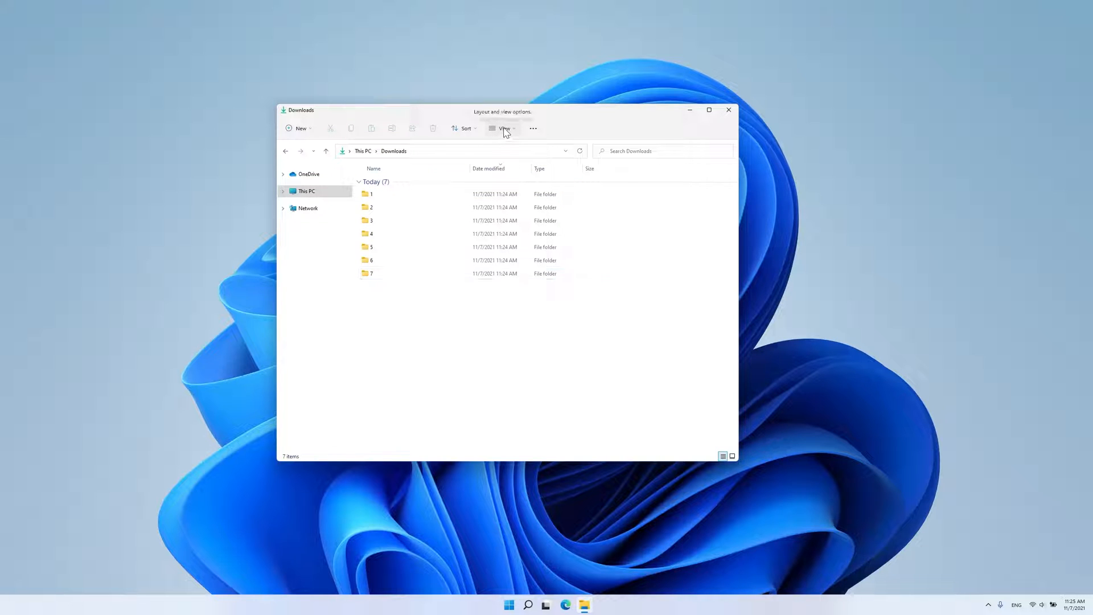
Switch Downloads to Compact view, then bring up the Start menu.
{"action": "left_click", "coordinate": [502, 127]}
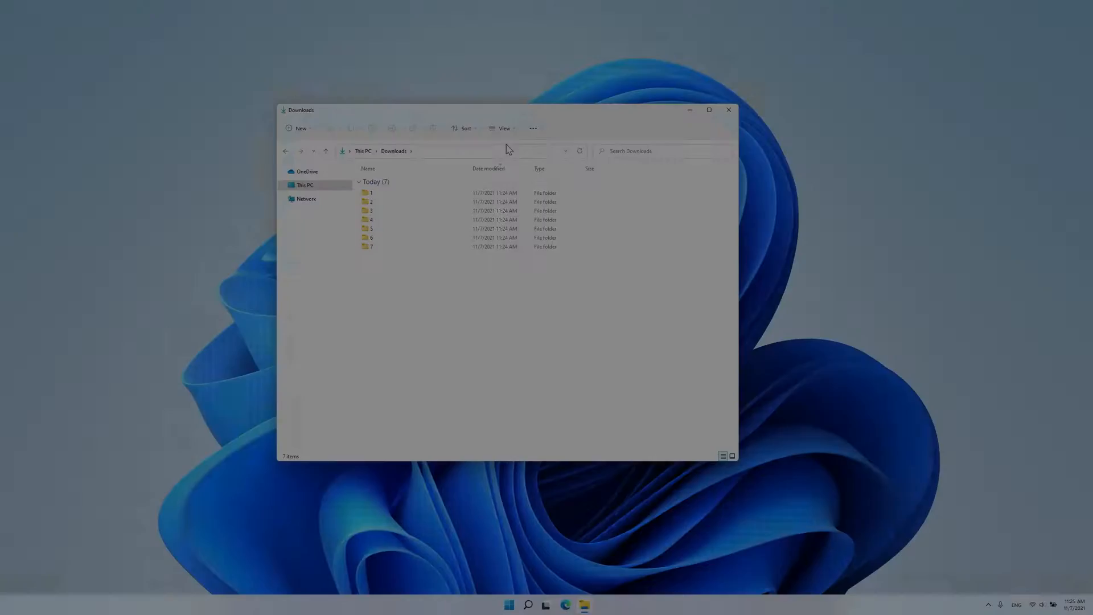
{"action": "left_click", "coordinate": [508, 604]}
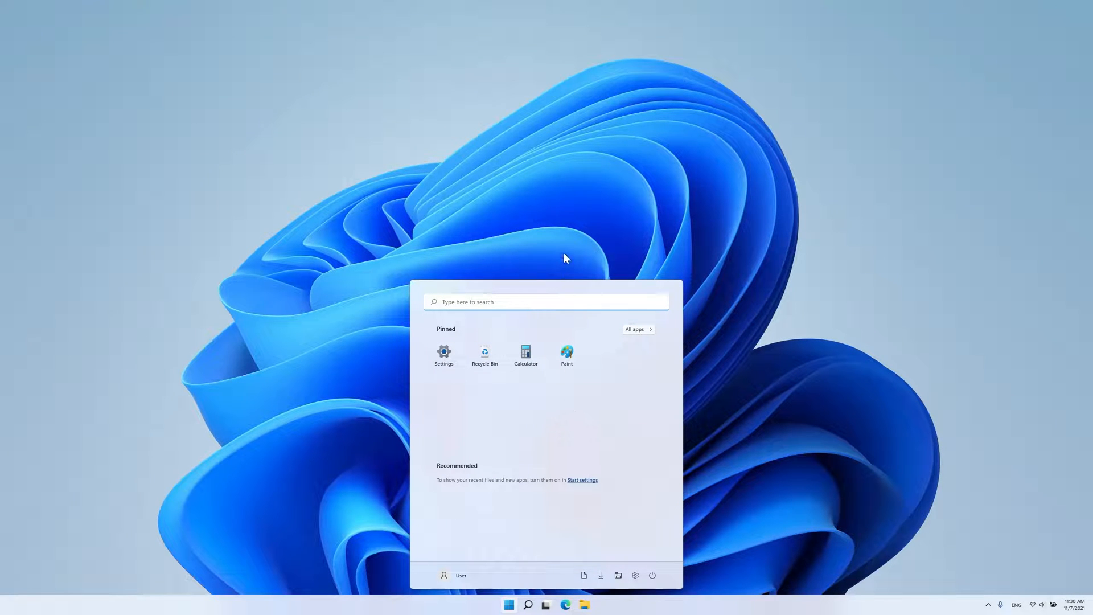
{"action": "left_click", "coordinate": [508, 605]}
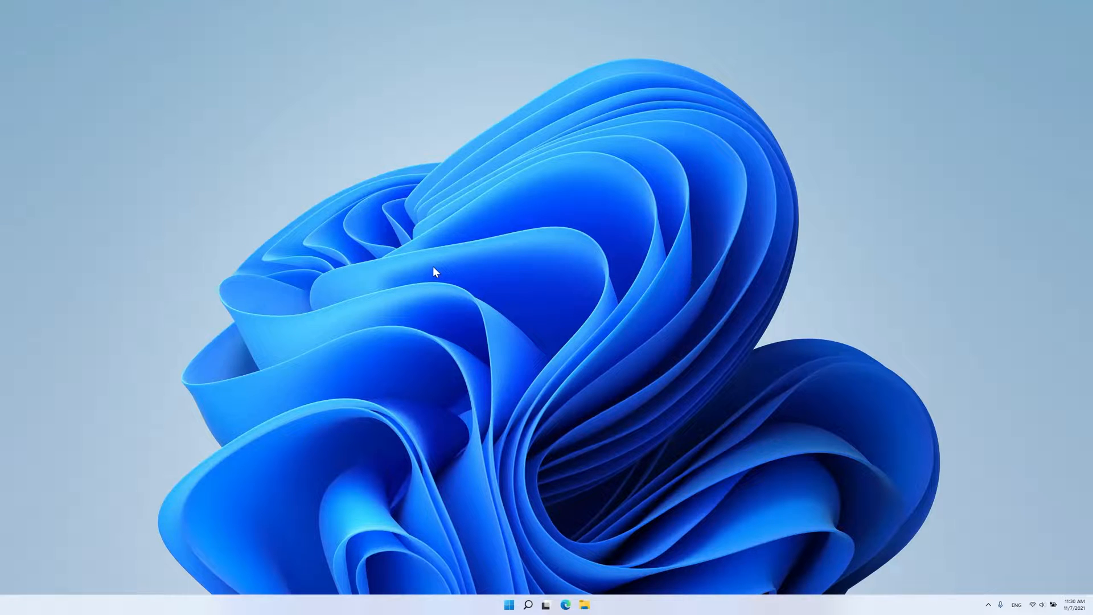
{"action": "right_click", "coordinate": [434, 271]}
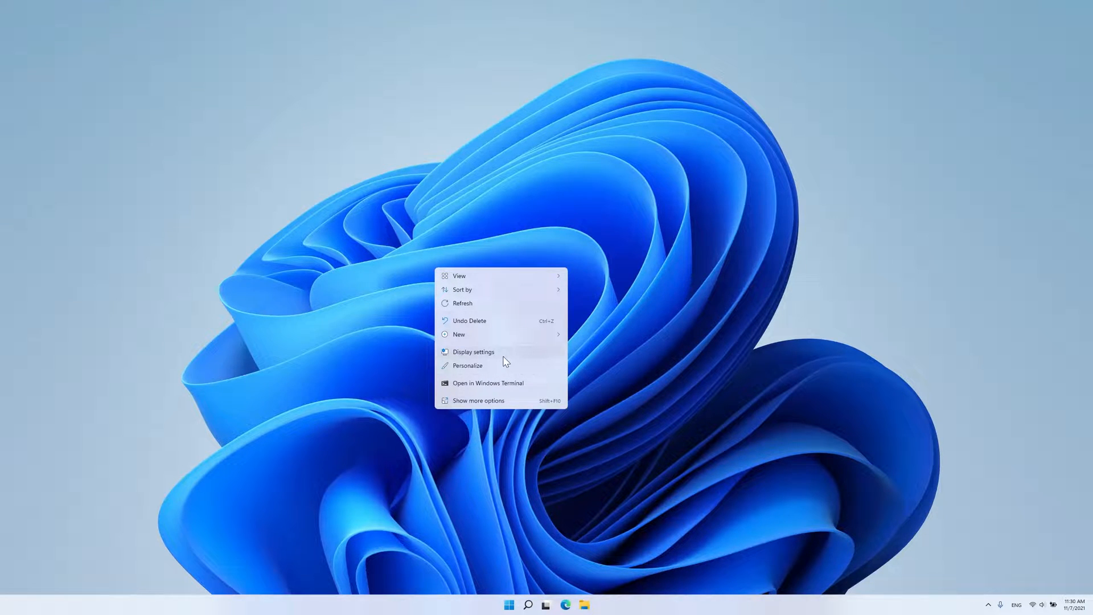
{"action": "mouse_move", "coordinate": [504, 389]}
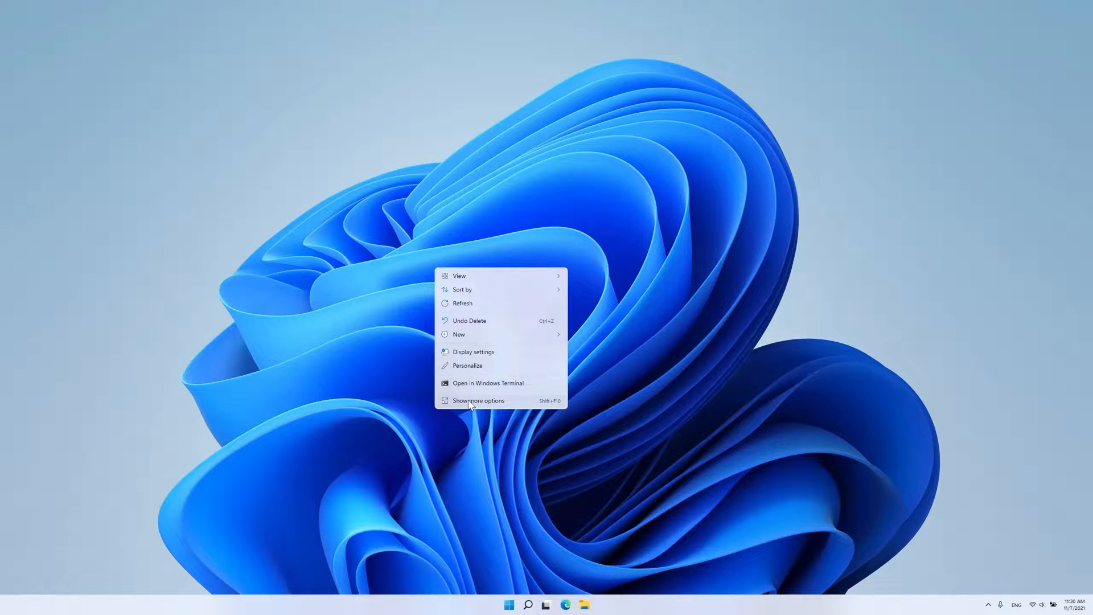
{"action": "left_click", "coordinate": [478, 399]}
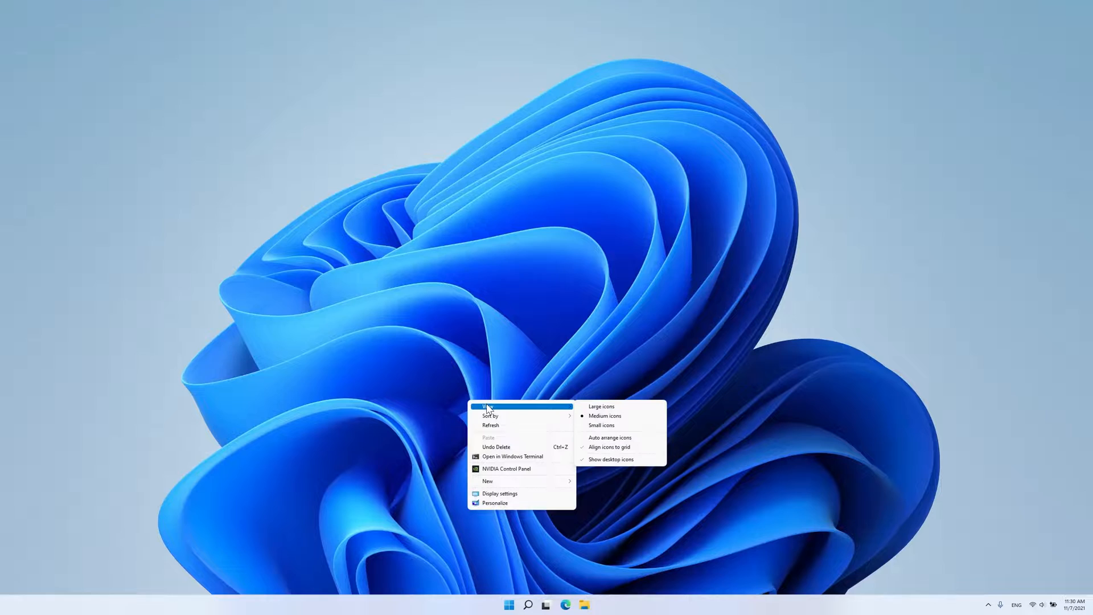
{"action": "mouse_move", "coordinate": [489, 425]}
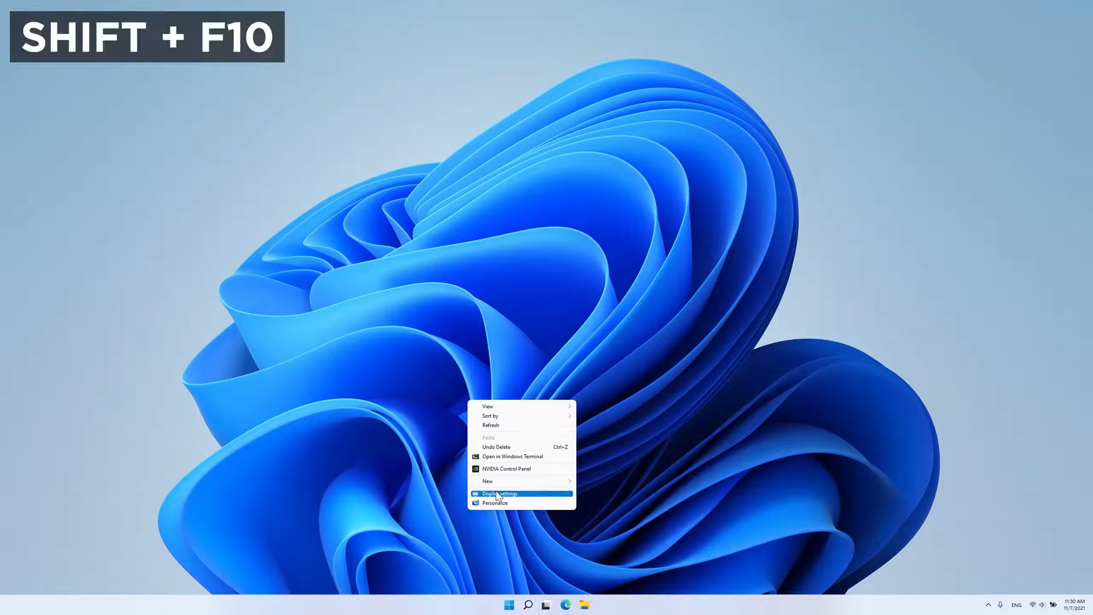
{"action": "mouse_move", "coordinate": [609, 507]}
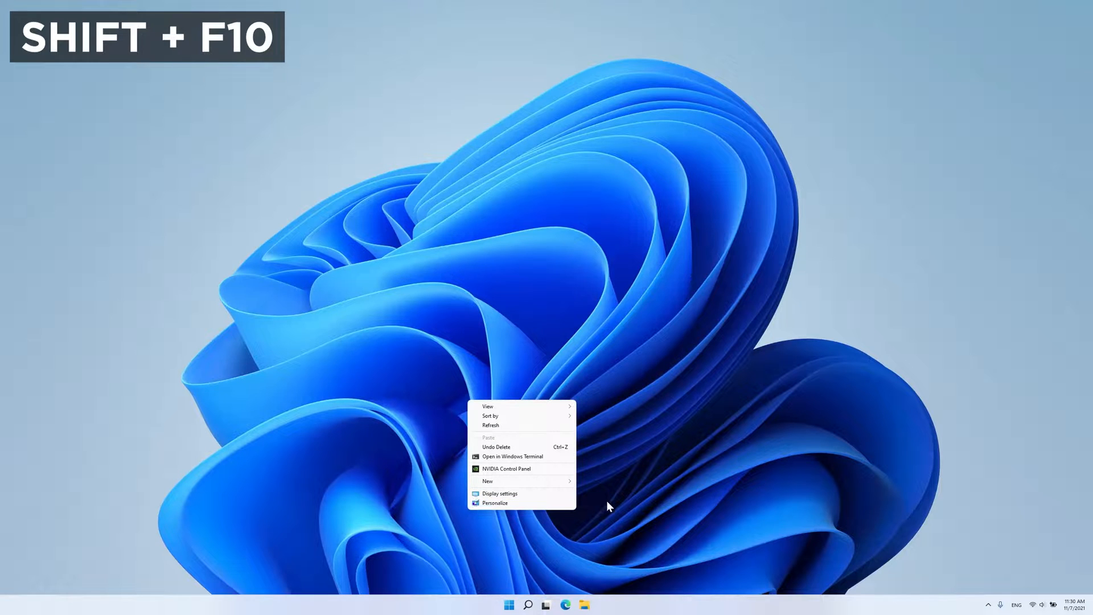
{"action": "key", "text": "Escape"}
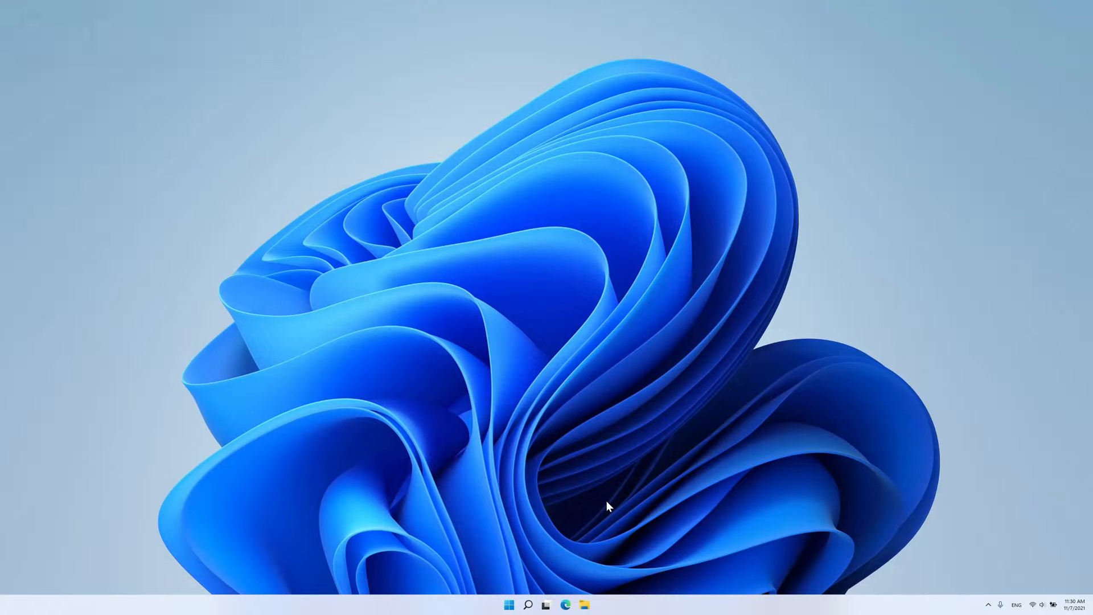
{"action": "left_click", "coordinate": [566, 604]}
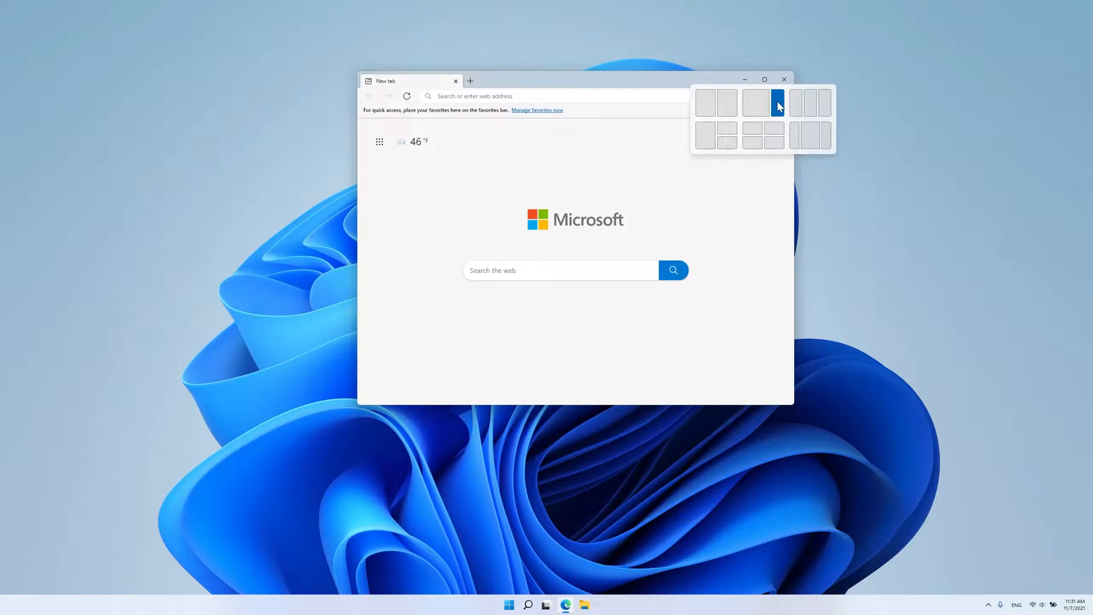
{"action": "mouse_move", "coordinate": [713, 119]}
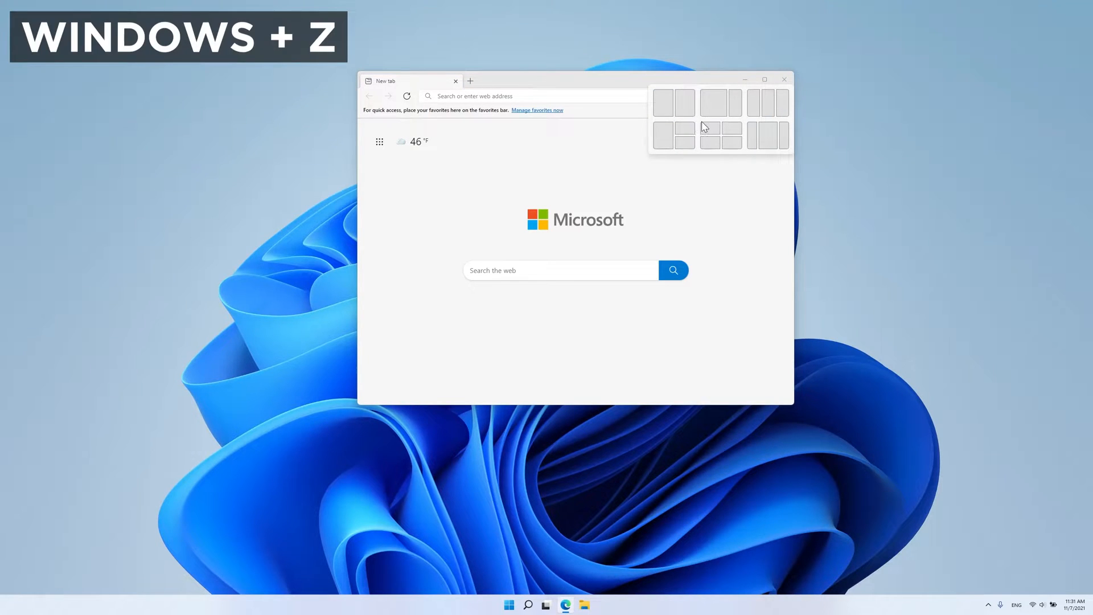
{"action": "mouse_move", "coordinate": [701, 117]}
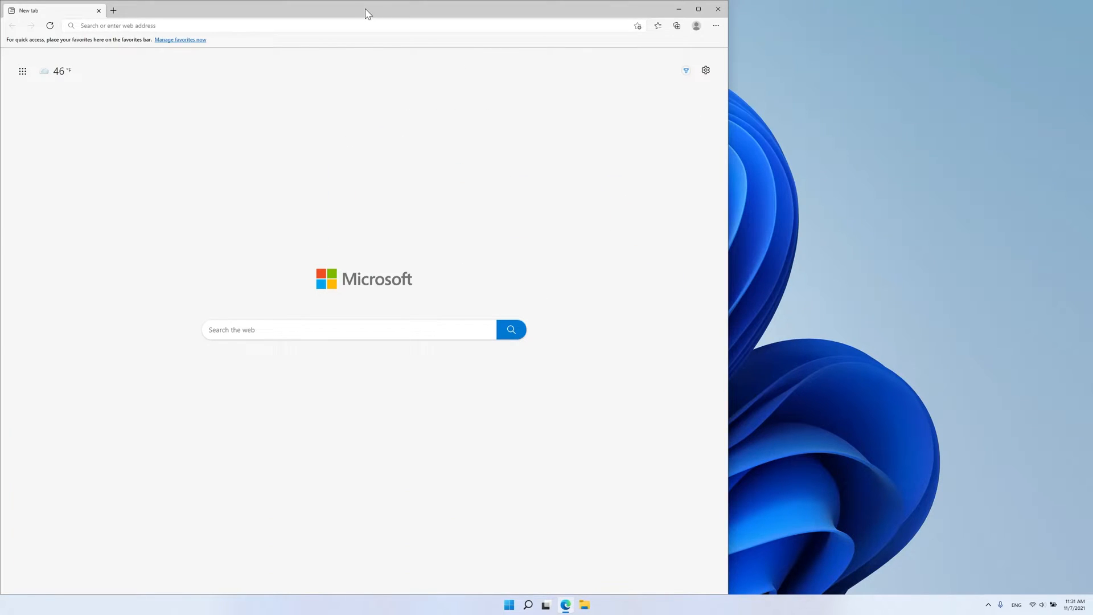
Drag the snapped Edge window off the left half back to a floating window.
{"action": "left_click", "coordinate": [697, 8]}
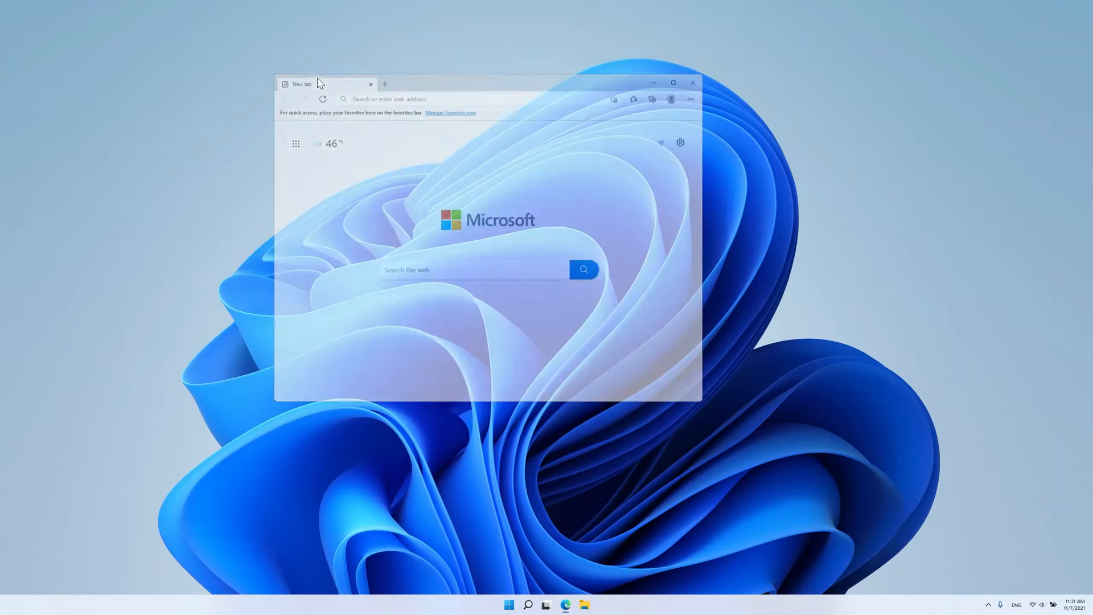
Search for 'clock' and launch the Clock app from the Best match result.
{"action": "left_click", "coordinate": [529, 604]}
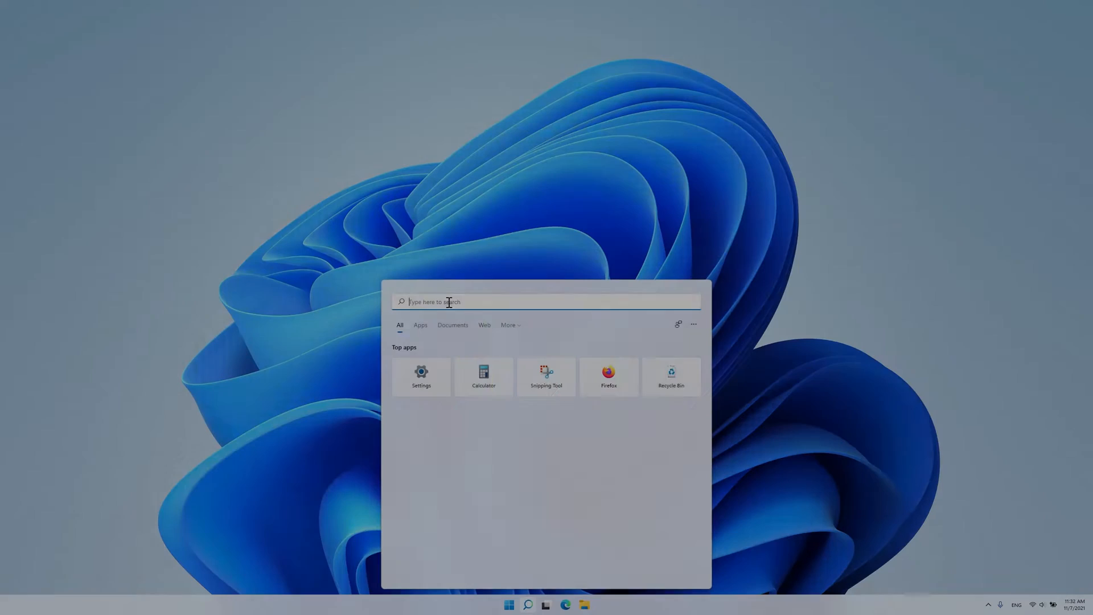
{"action": "type", "text": "clock"}
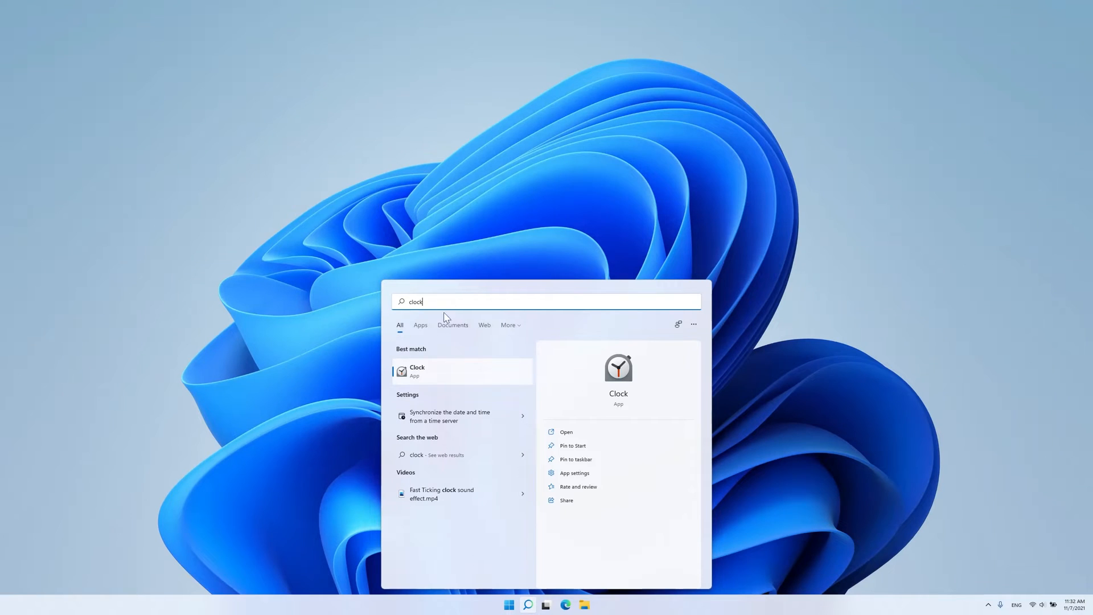
{"action": "left_click", "coordinate": [417, 370]}
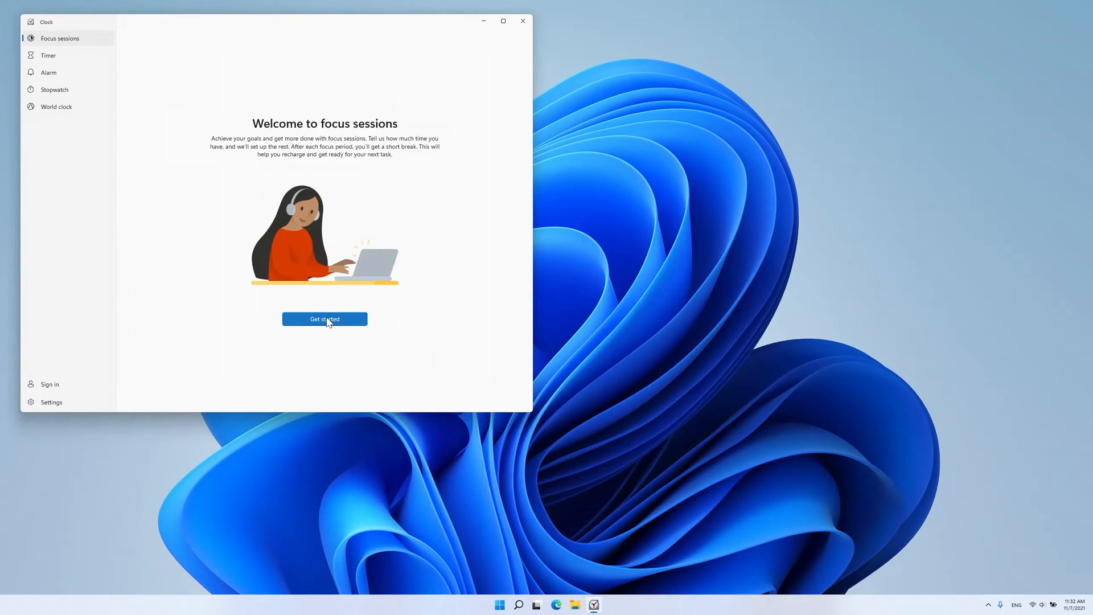
Get started with focus sessions, recentre the Clock window, and go to the Alarm page.
{"action": "left_click", "coordinate": [324, 319]}
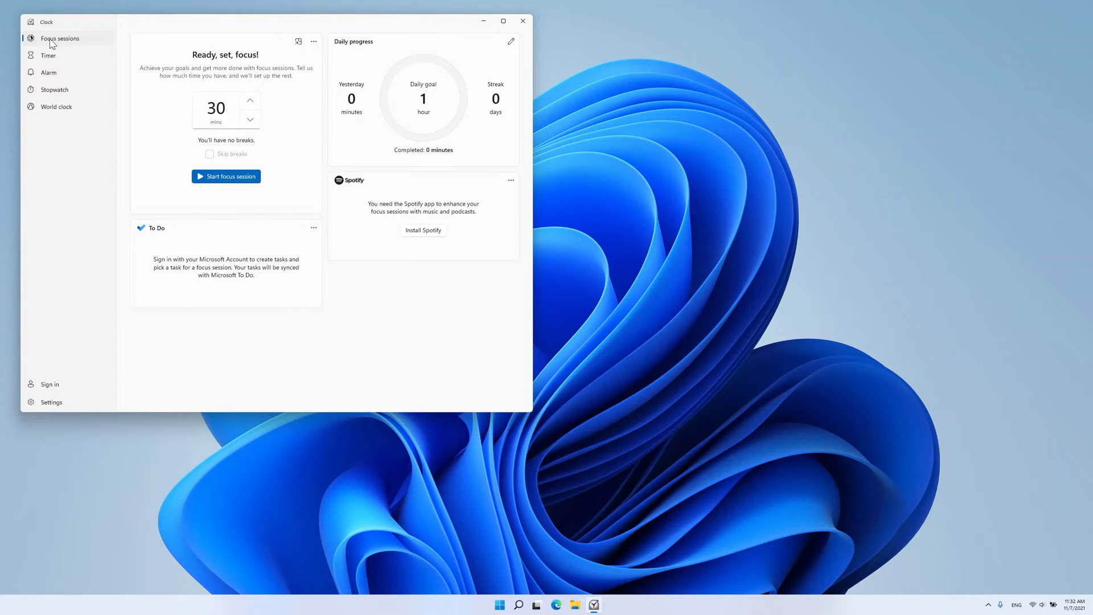
{"action": "left_click_drag", "start_coordinate": [279, 20], "coordinate": [390, 73]}
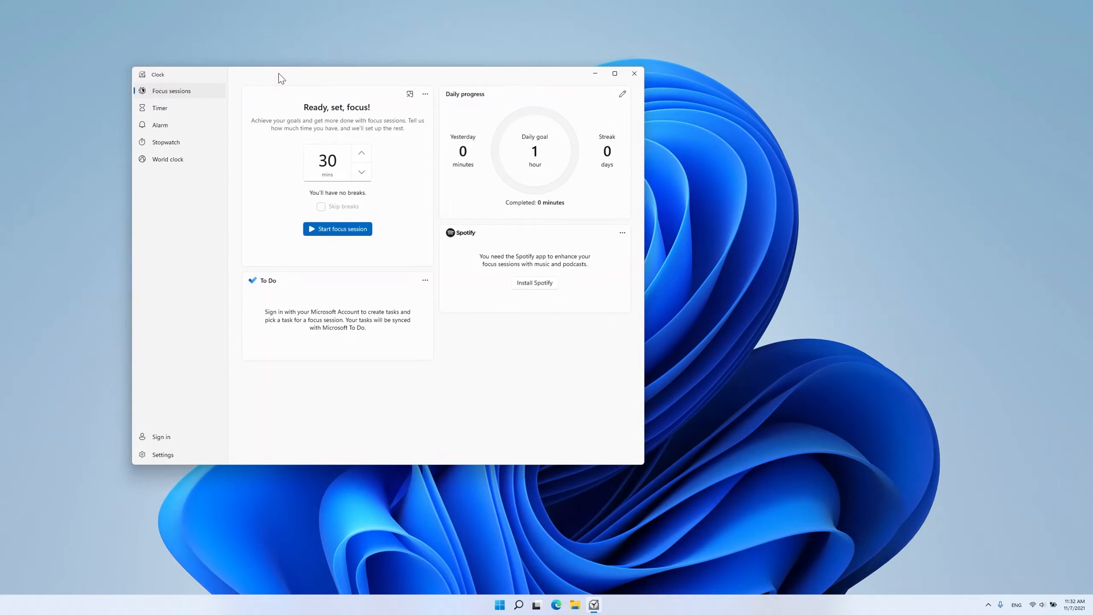
{"action": "mouse_move", "coordinate": [296, 285]}
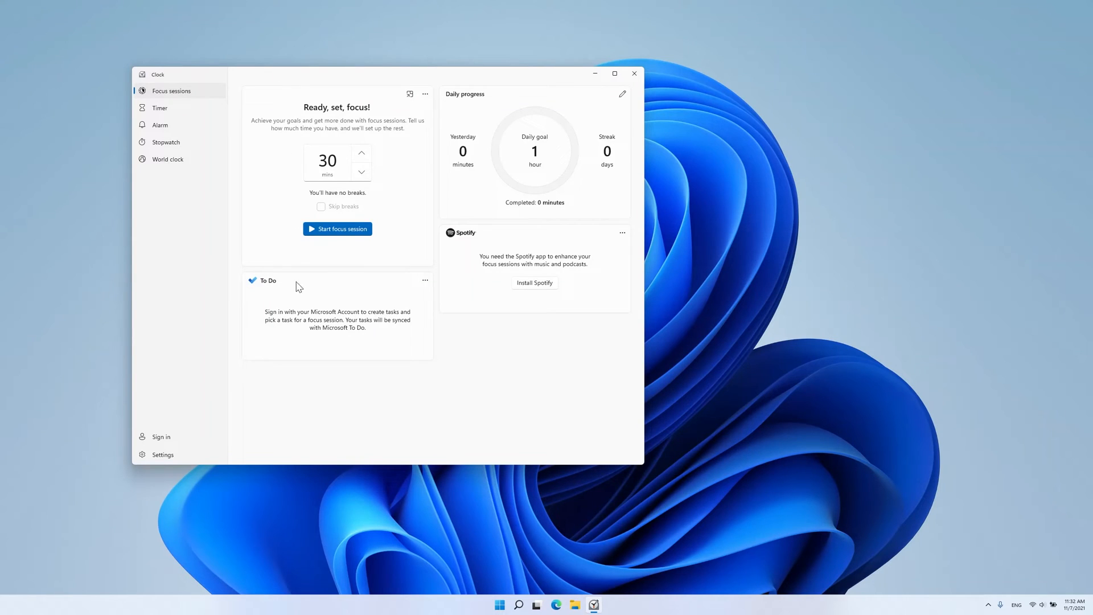
{"action": "mouse_move", "coordinate": [459, 348]}
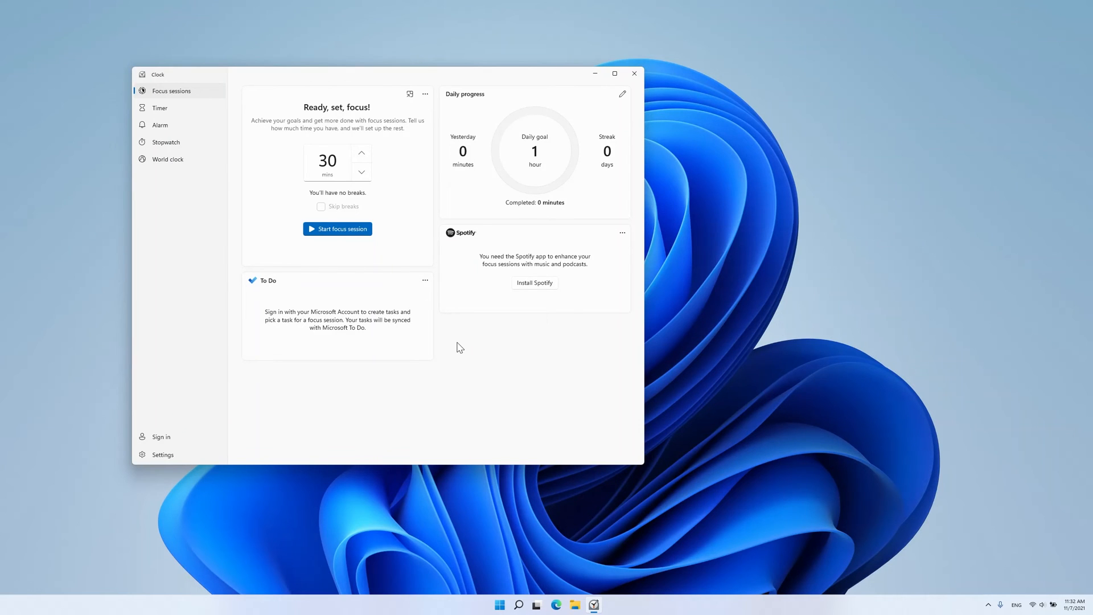
{"action": "left_click", "coordinate": [159, 126]}
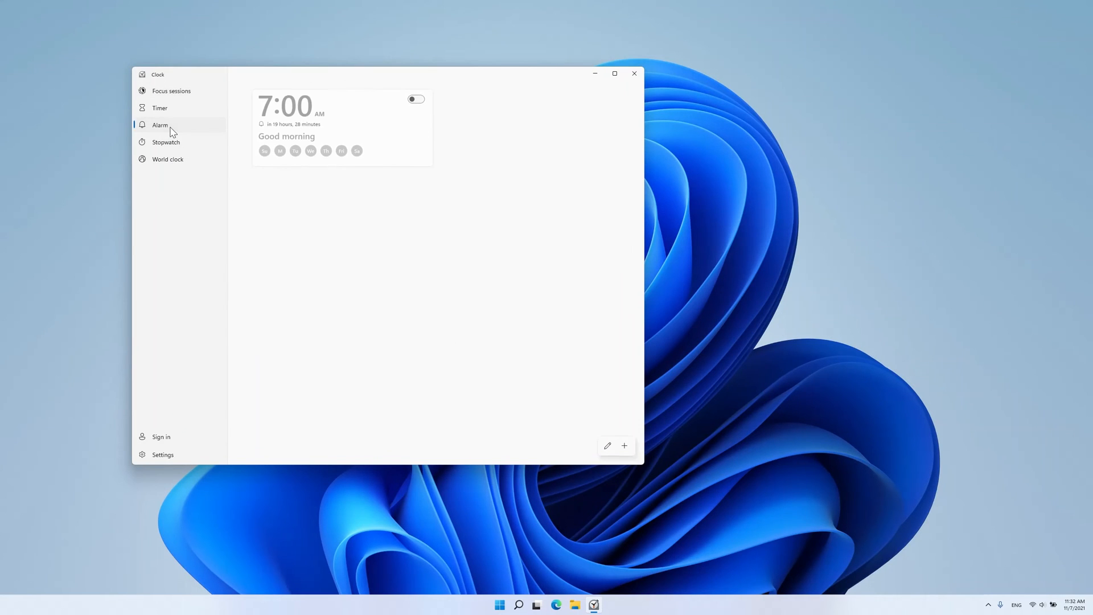